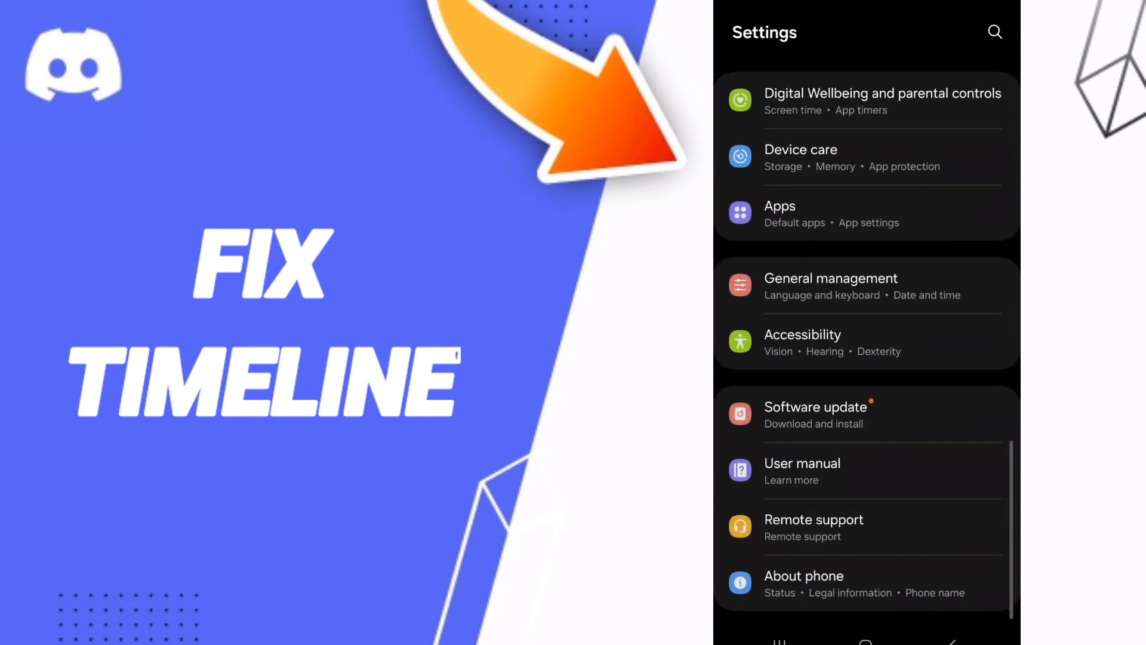
# Search the installed apps for 'dis' and open Discord's App info page.
pyautogui.click(866, 214)
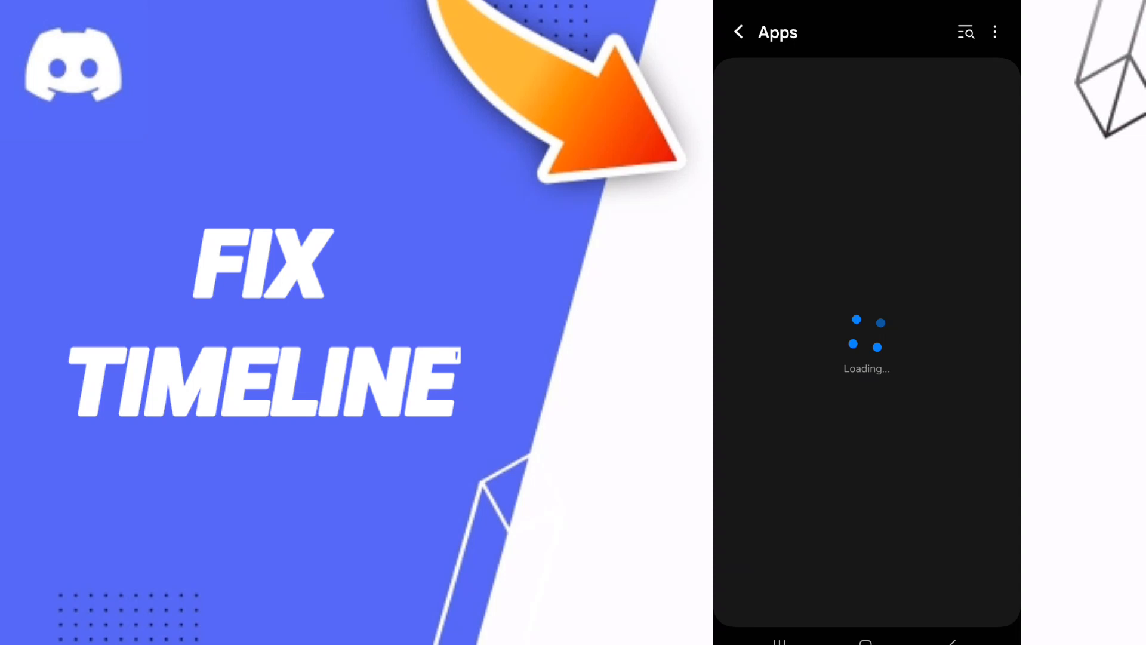
pyautogui.write('d')
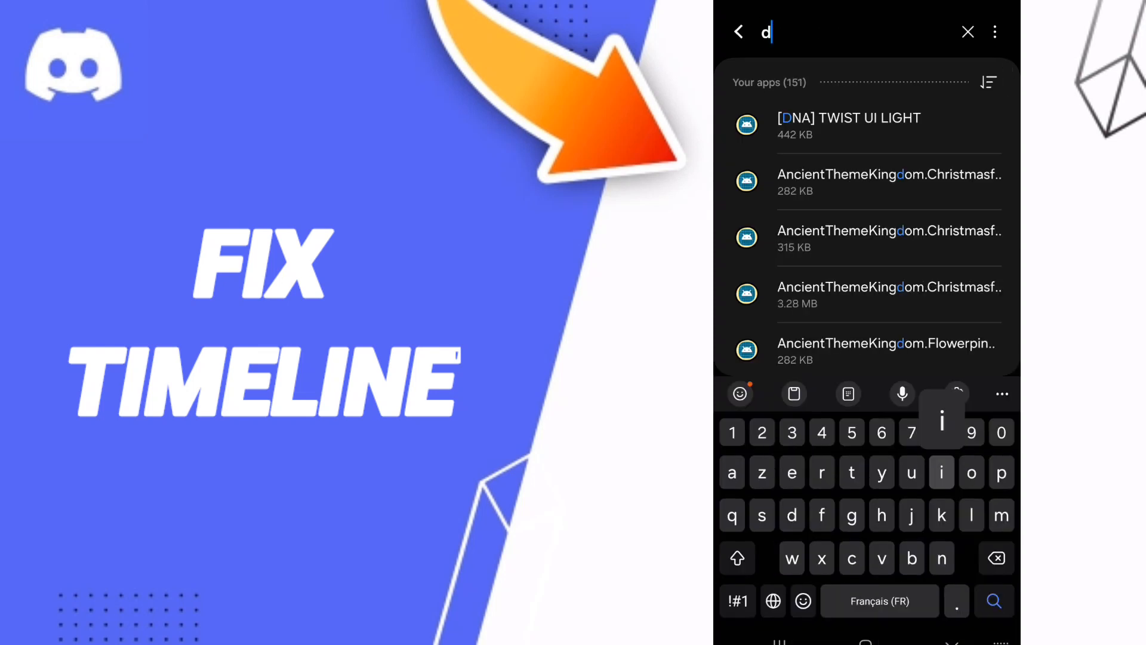
pyautogui.write('is')
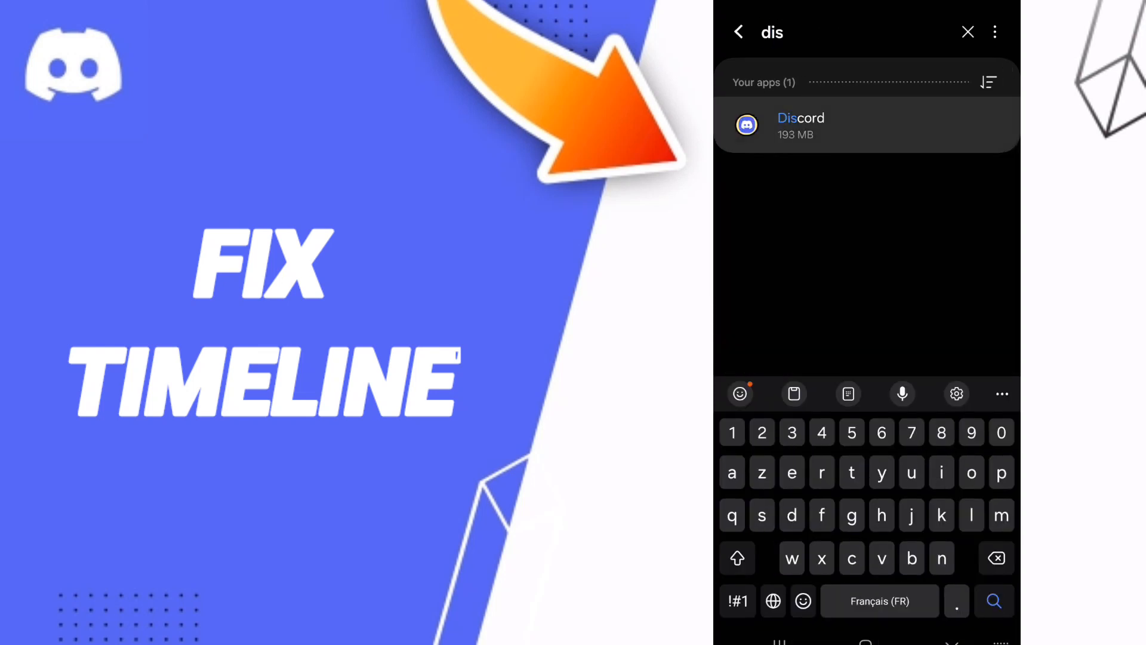
pyautogui.click(824, 125)
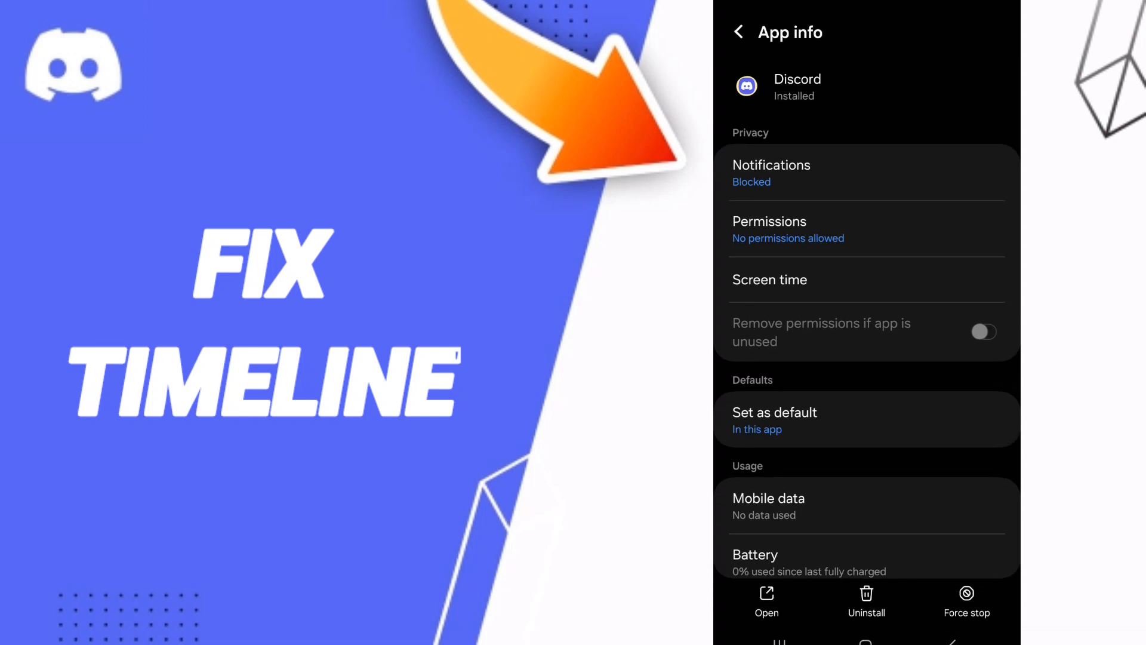
# Scroll to Usage and open Discord's Storage page showing app, data and cache space.
pyautogui.click(967, 594)
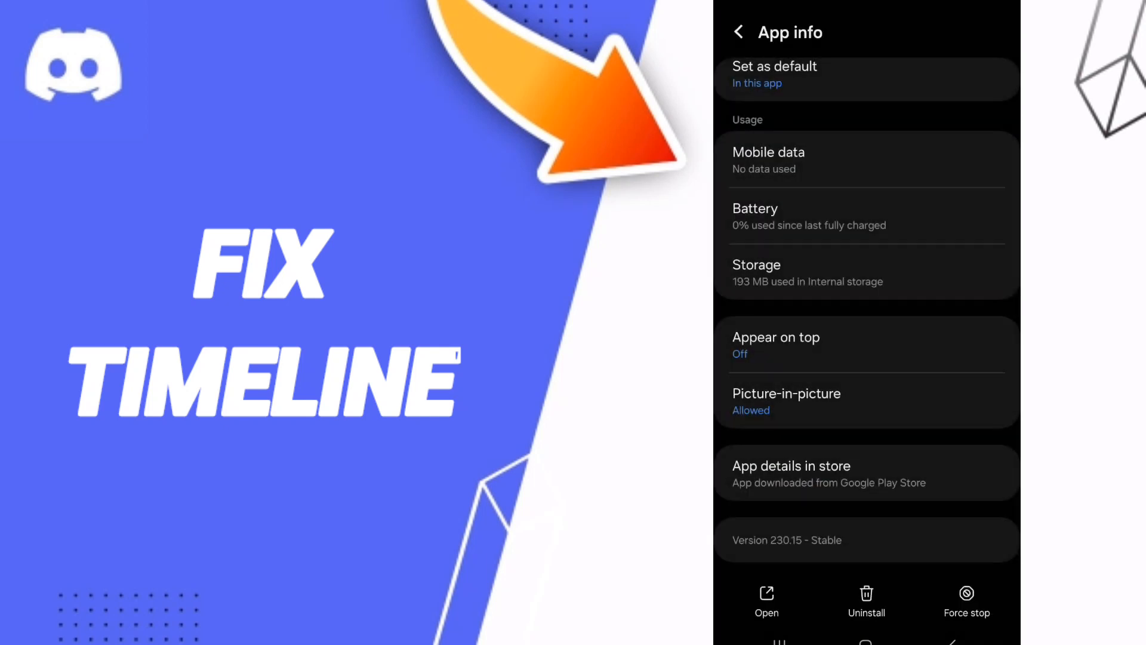
pyautogui.click(867, 272)
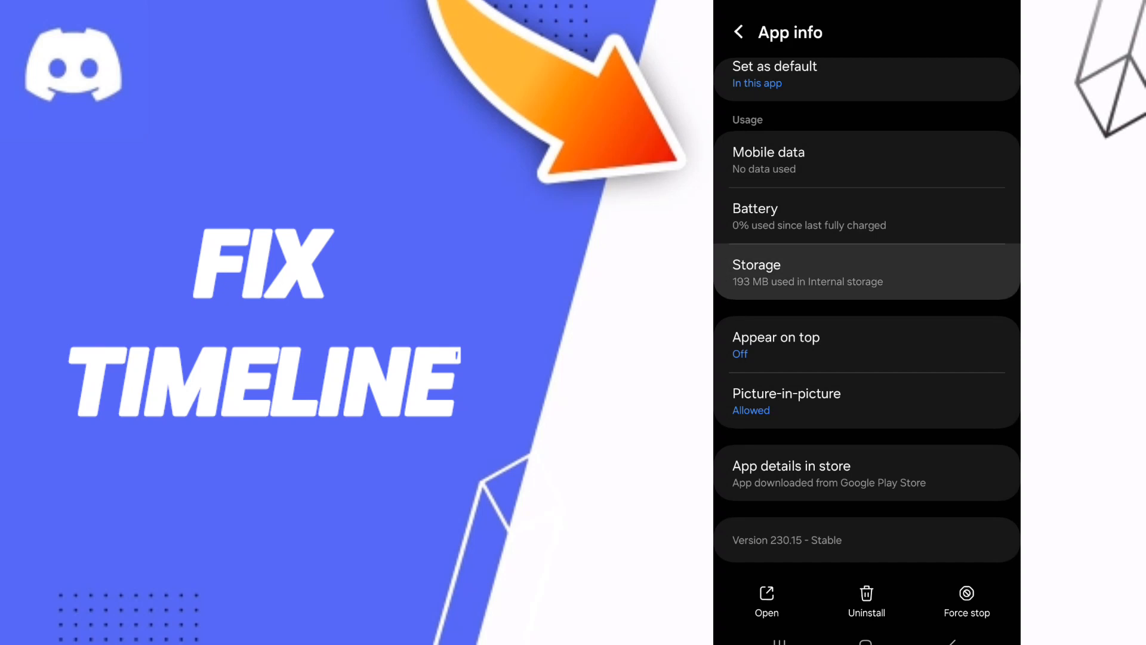
pyautogui.click(867, 272)
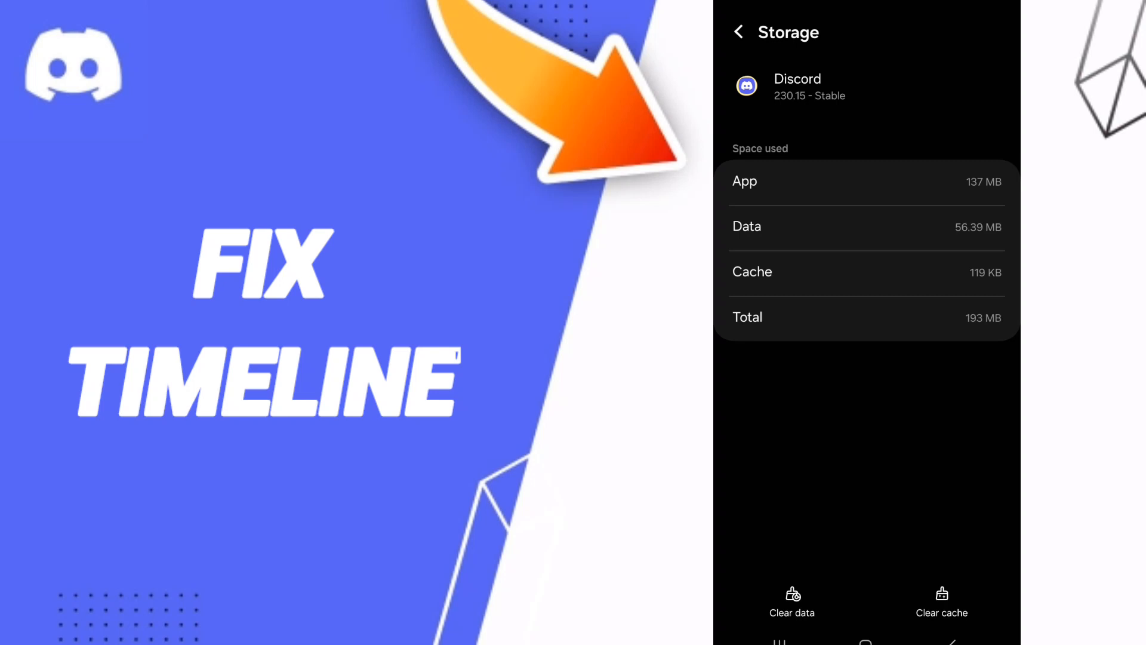
# Tap Clear data on Discord's Storage page to raise the delete confirmation.
pyautogui.click(793, 601)
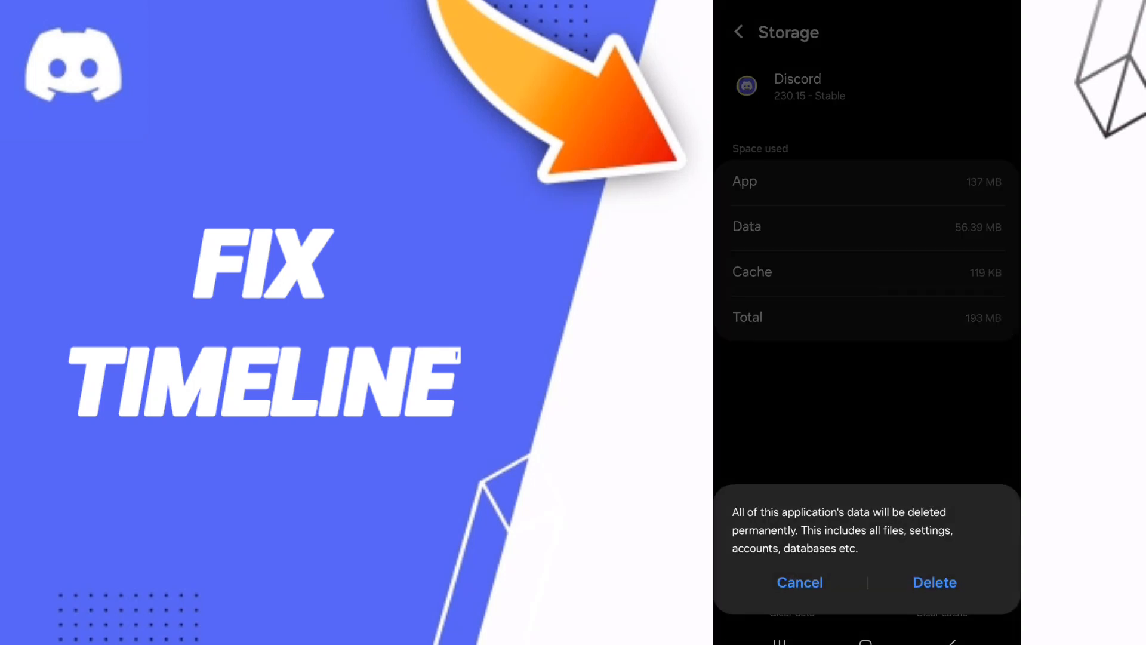